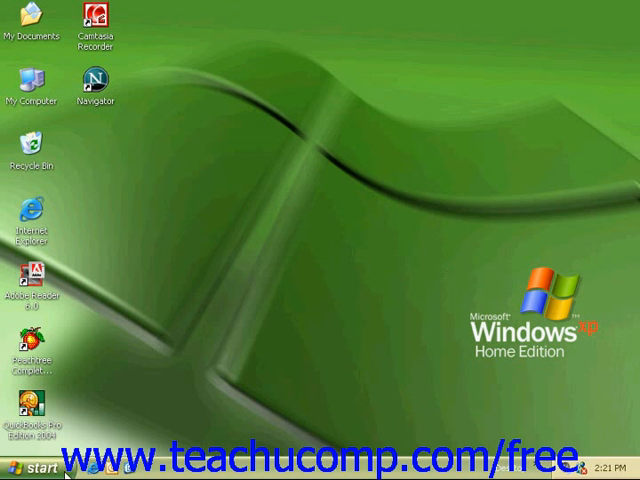
# Open the Start menu from the Start button on the taskbar.
pyautogui.click(30, 467)
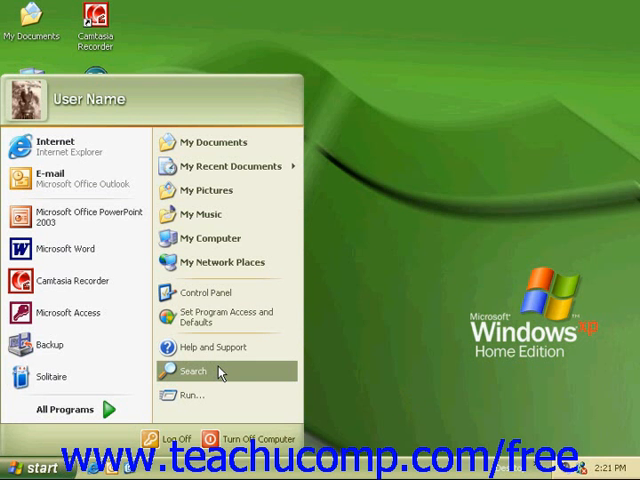
pyautogui.moveTo(210, 347)
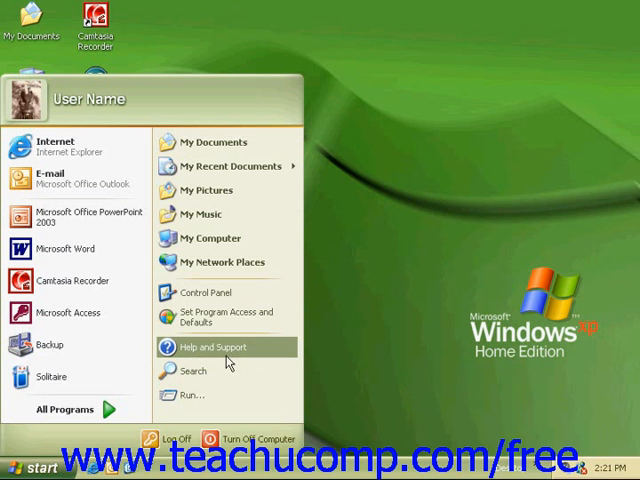
pyautogui.moveTo(63, 409)
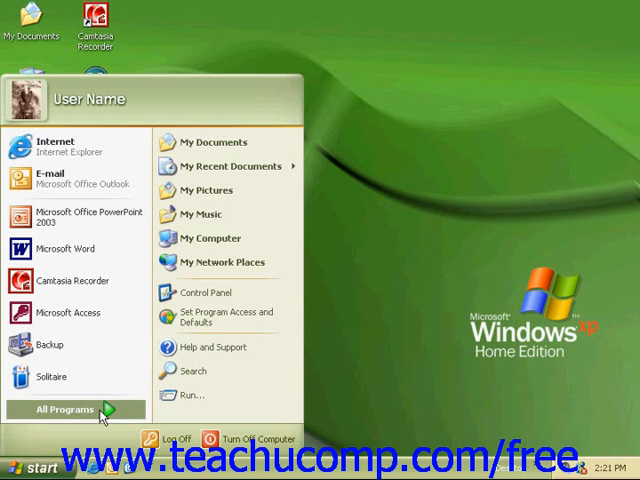
pyautogui.click(63, 410)
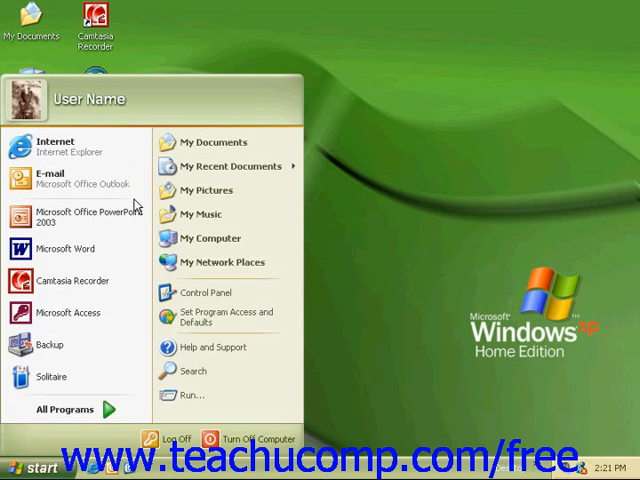
pyautogui.moveTo(124, 205)
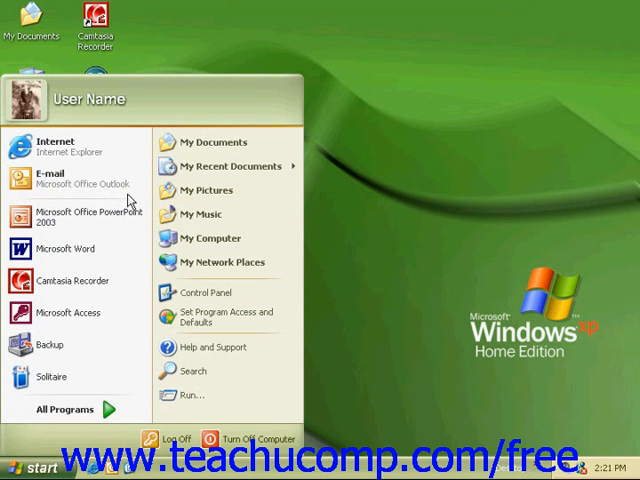
pyautogui.moveTo(118, 207)
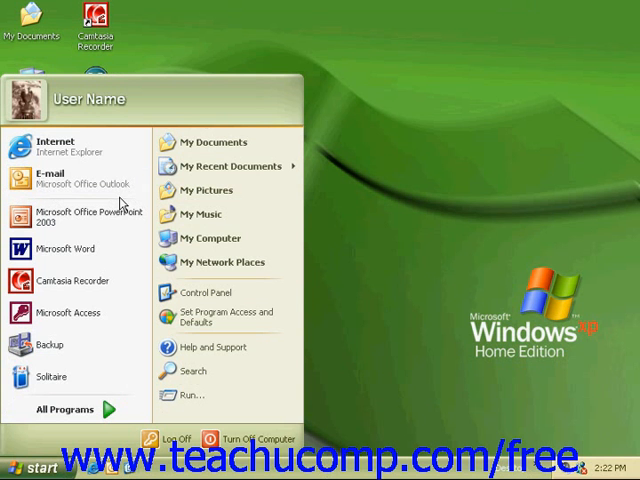
pyautogui.moveTo(120, 202)
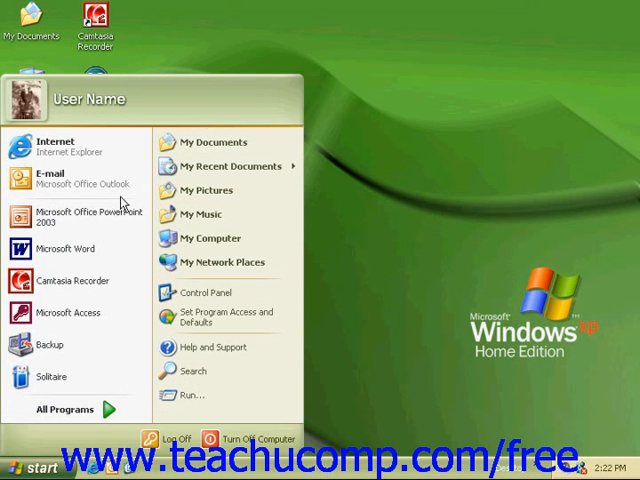
pyautogui.moveTo(60, 377)
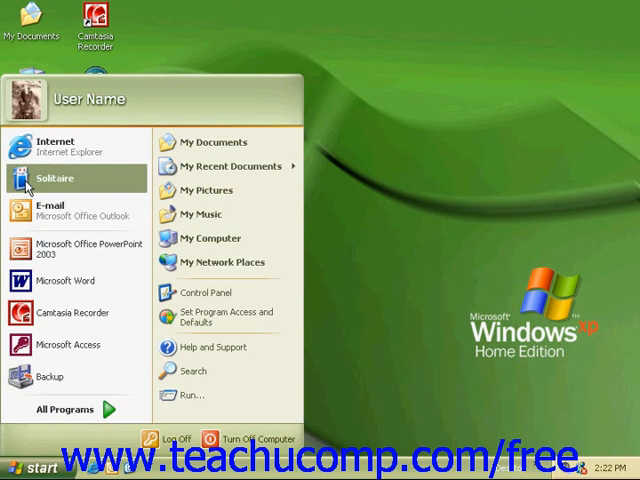
pyautogui.moveTo(65, 281)
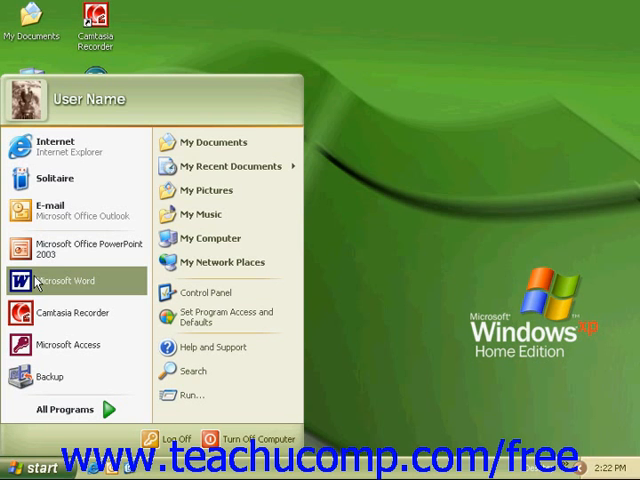
pyautogui.moveTo(211, 166)
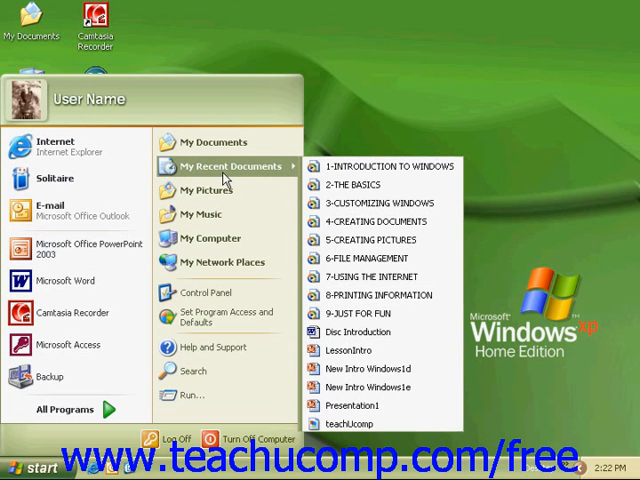
pyautogui.moveTo(221, 178)
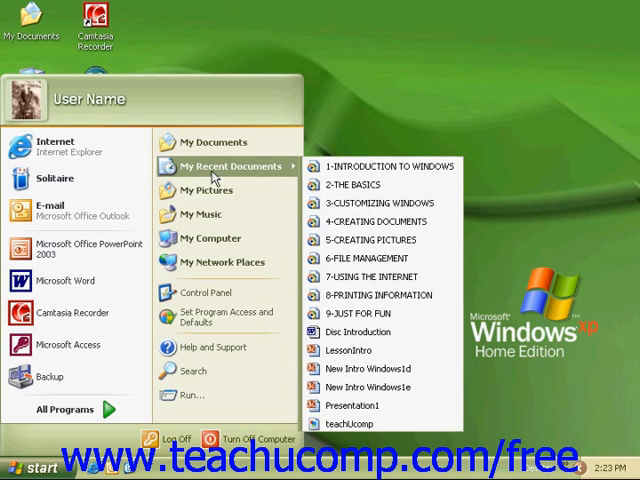
pyautogui.moveTo(205, 190)
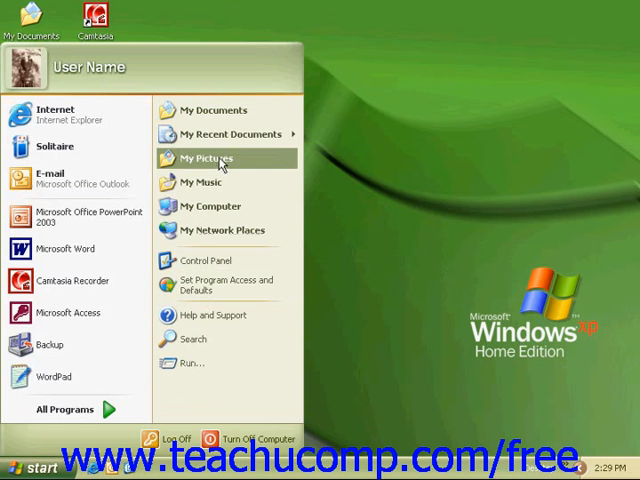
# Open Taskbar and Start Menu Properties from the Start button's shortcut menu.
pyautogui.rightClick(25, 466)
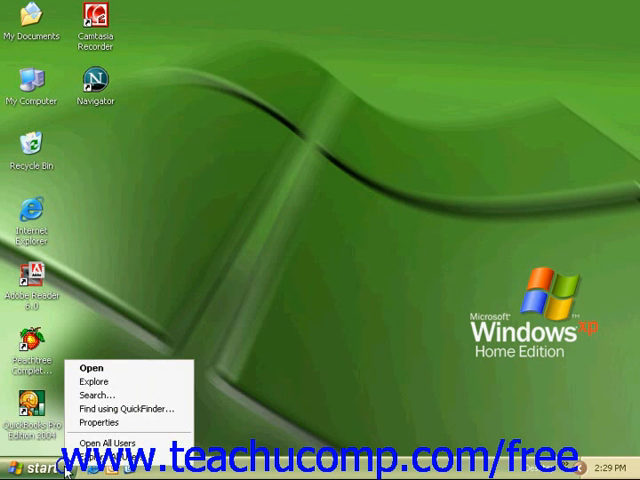
pyautogui.click(99, 422)
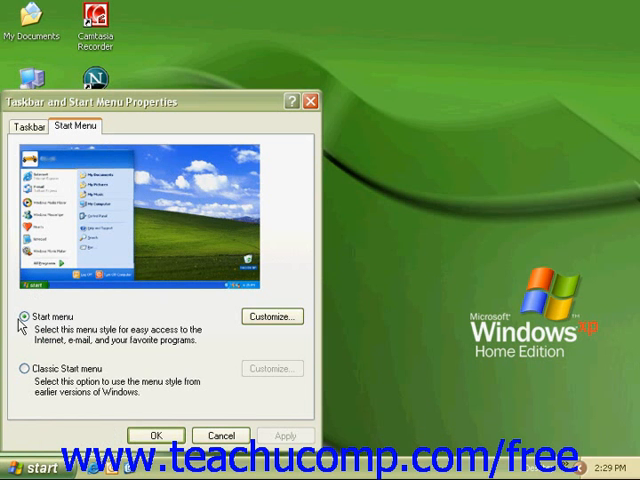
pyautogui.moveTo(48, 335)
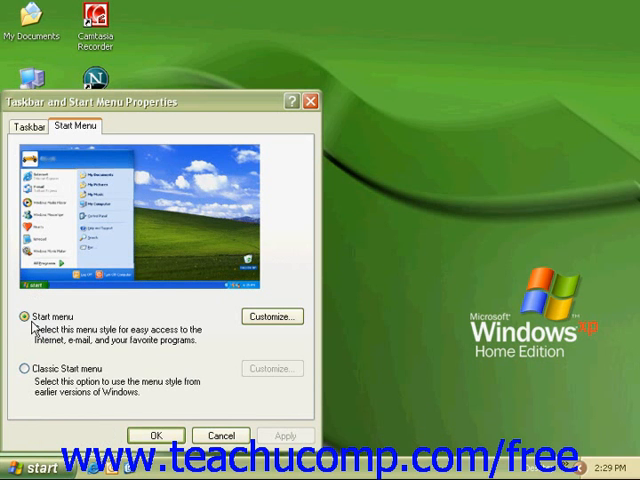
pyautogui.moveTo(47, 358)
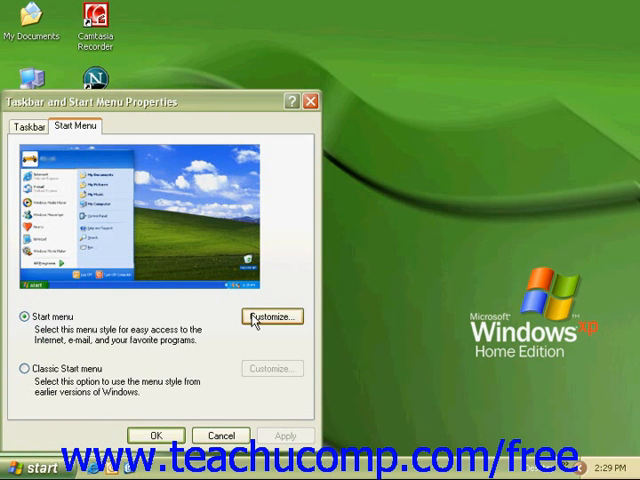
# Open the Customize Start Menu dialog on its General settings.
pyautogui.click(272, 316)
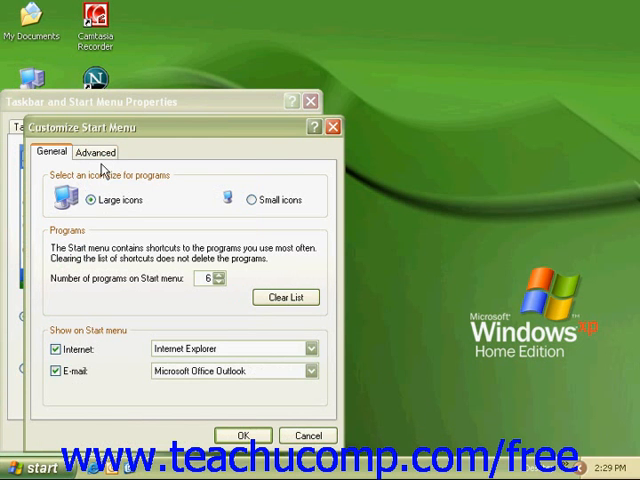
pyautogui.moveTo(120, 184)
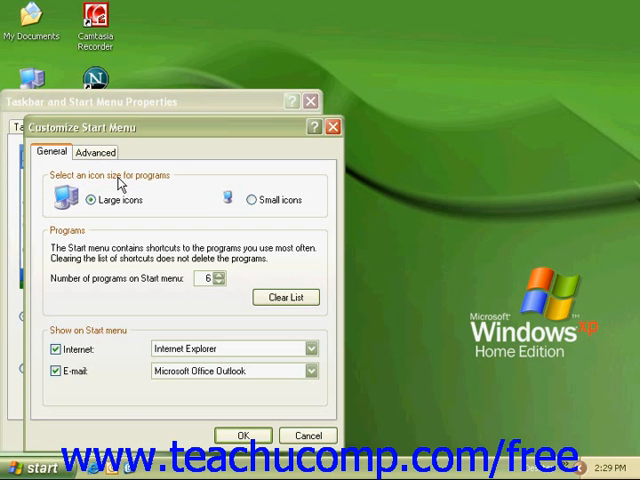
pyautogui.moveTo(146, 190)
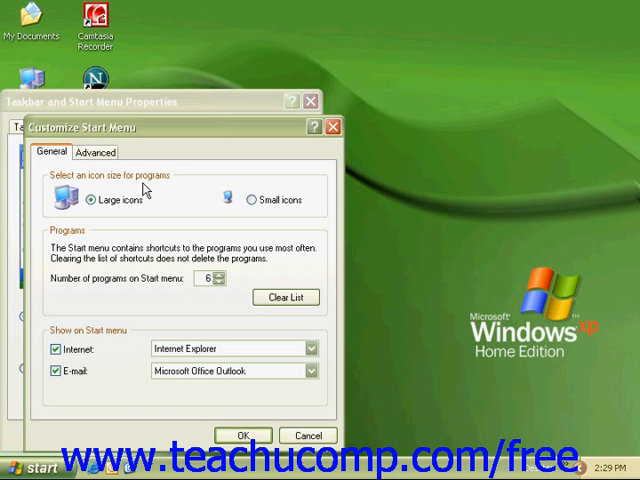
pyautogui.moveTo(190, 200)
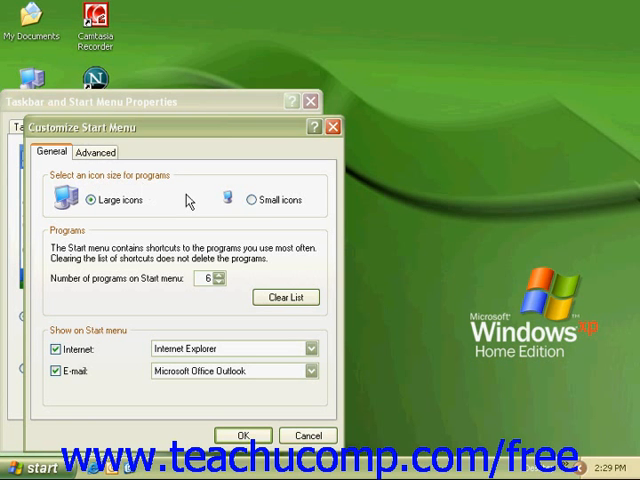
pyautogui.moveTo(122, 270)
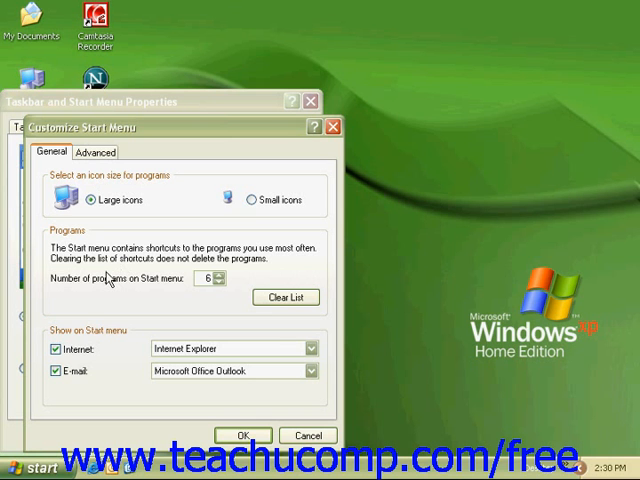
pyautogui.moveTo(108, 278)
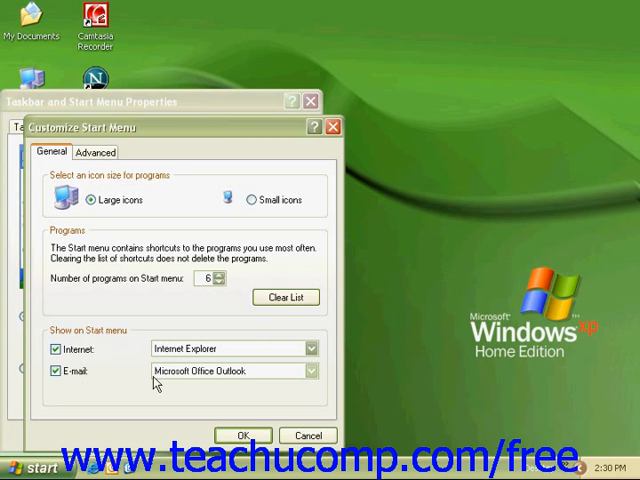
pyautogui.moveTo(178, 387)
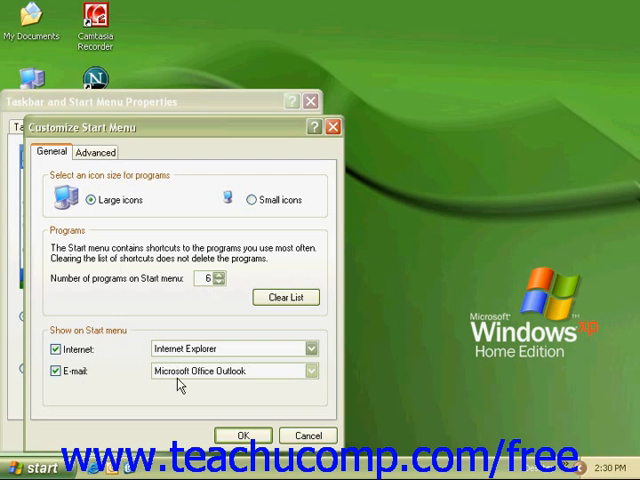
# Switch Customize Start Menu to the Advanced settings for submenus, items and recent documents.
pyautogui.click(96, 151)
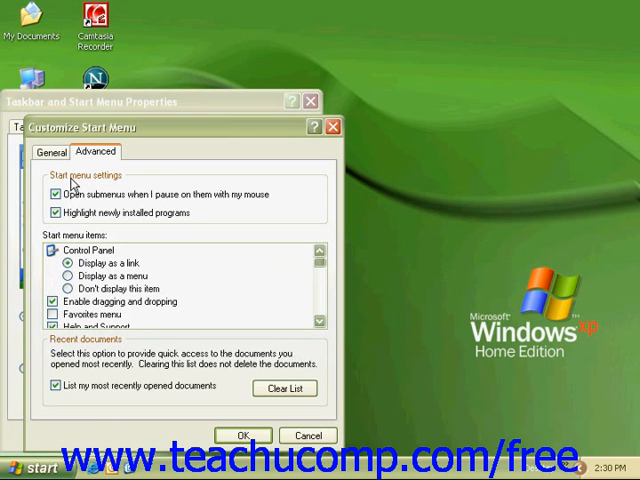
pyautogui.moveTo(73, 185)
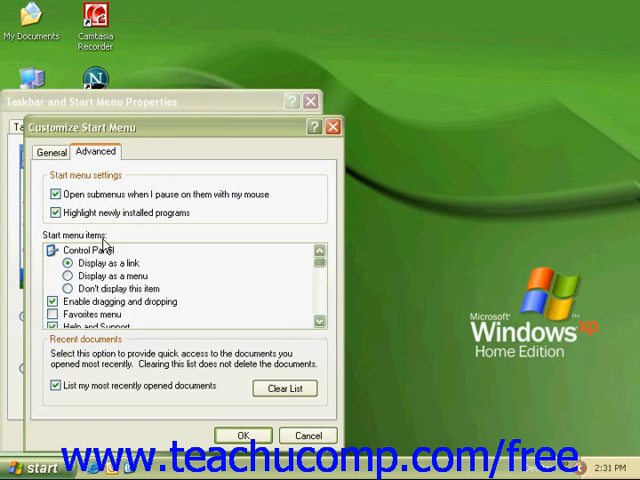
pyautogui.moveTo(138, 248)
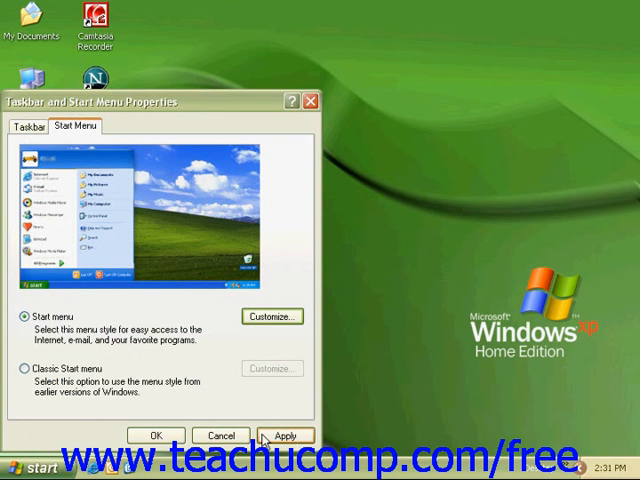
# Cancel Taskbar and Start Menu Properties, leaving the desktop clear.
pyautogui.click(155, 435)
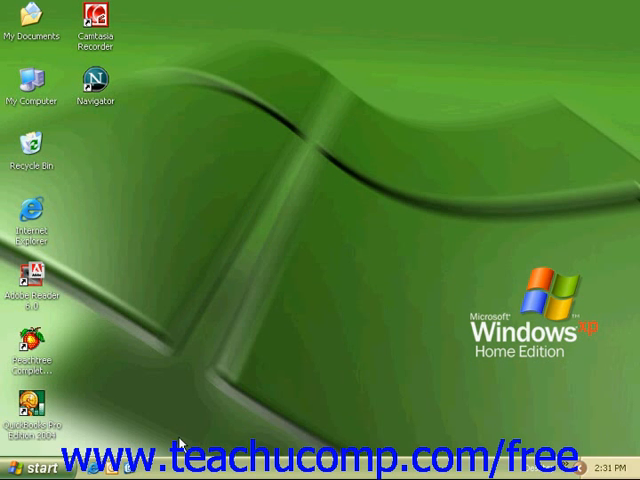